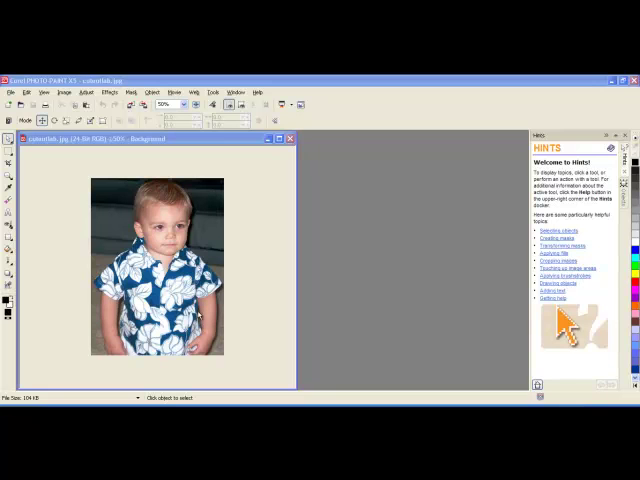
mouse_move(200, 318)
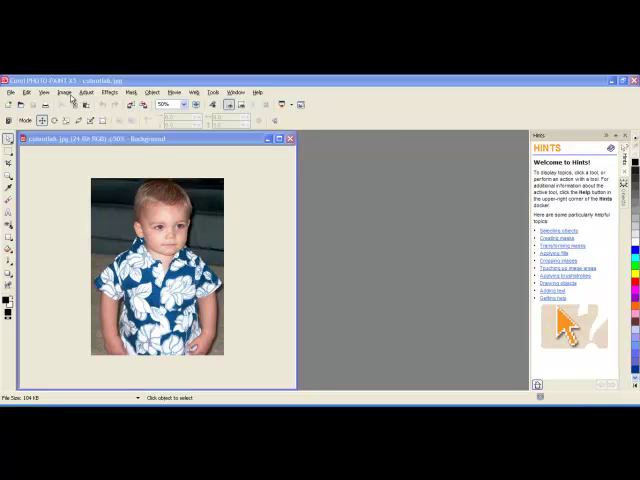
Launch the Cutout Lab on the boy photo via Image > Cutout Lab.
left_click(64, 92)
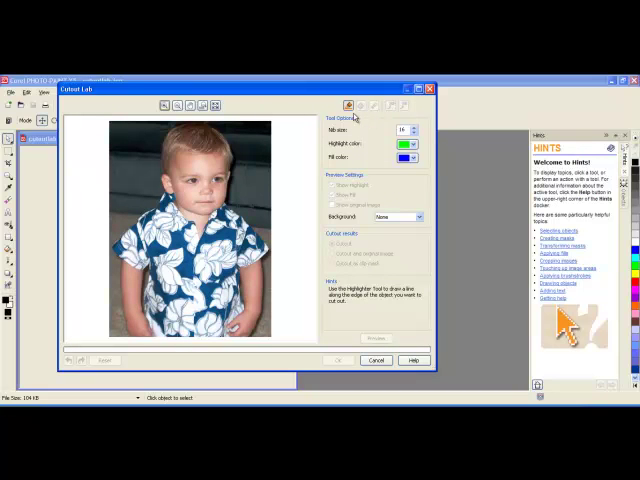
mouse_move(352, 112)
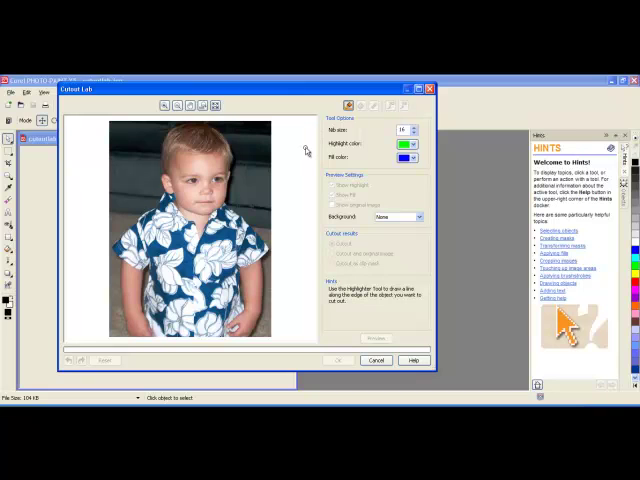
mouse_move(232, 152)
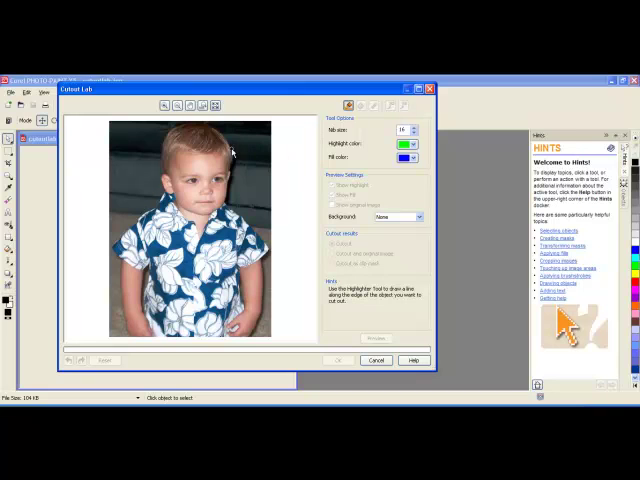
With the Highlighter, start tracing a green band around the boy's edges.
left_click(416, 128)
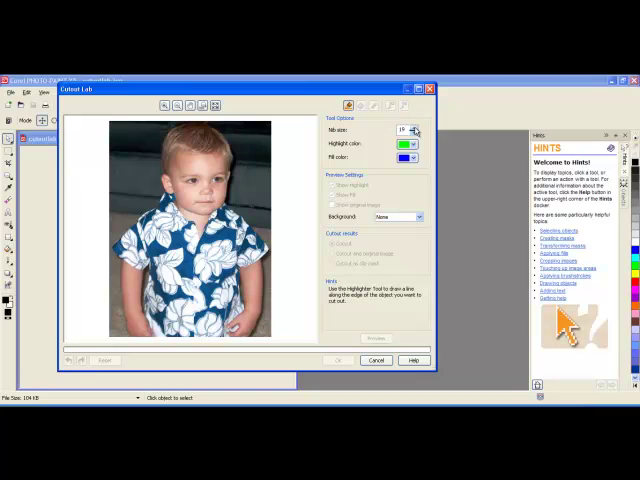
left_click(412, 128)
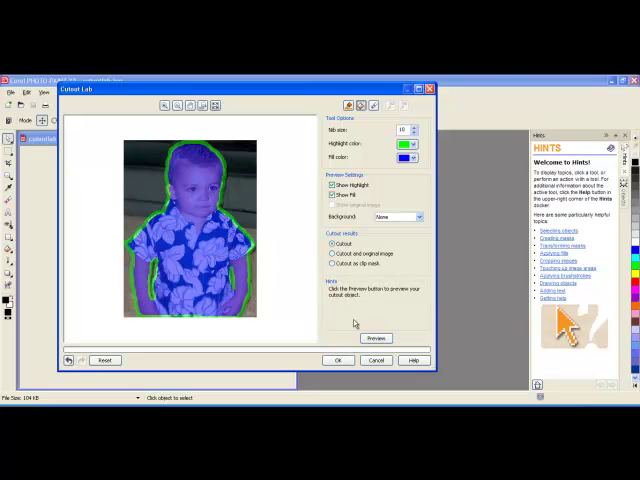
Fill inside the boy's outline to keep him, then preview the cutout.
left_click(376, 336)
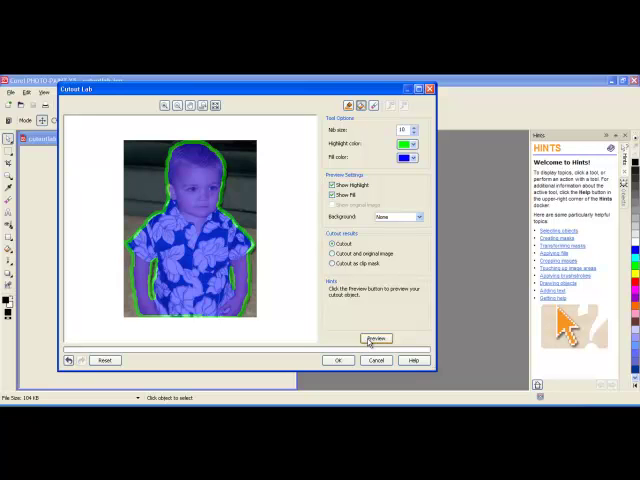
left_click(376, 336)
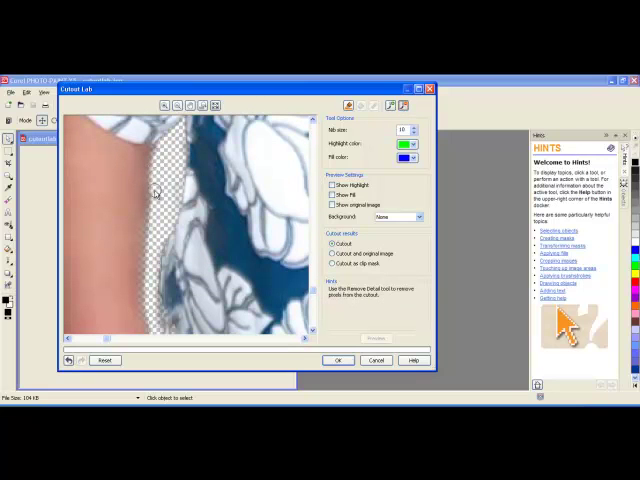
Refine the cutout edge along the boy's arm with the detail brush.
left_click_drag(150, 190, 148, 316)
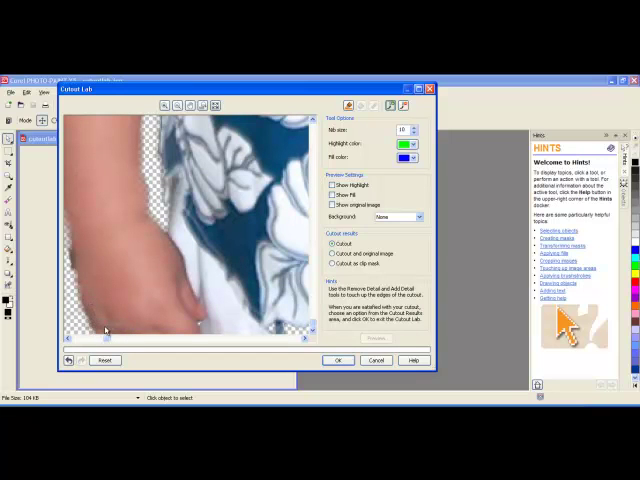
mouse_move(208, 334)
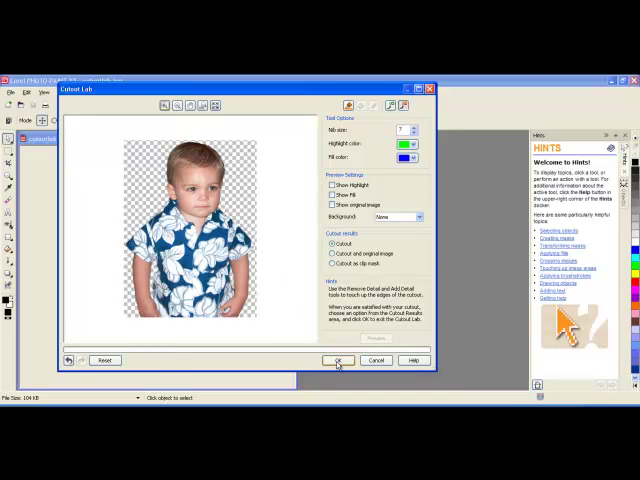
Confirm OK so the boy sits alone on a transparent background.
left_click(338, 360)
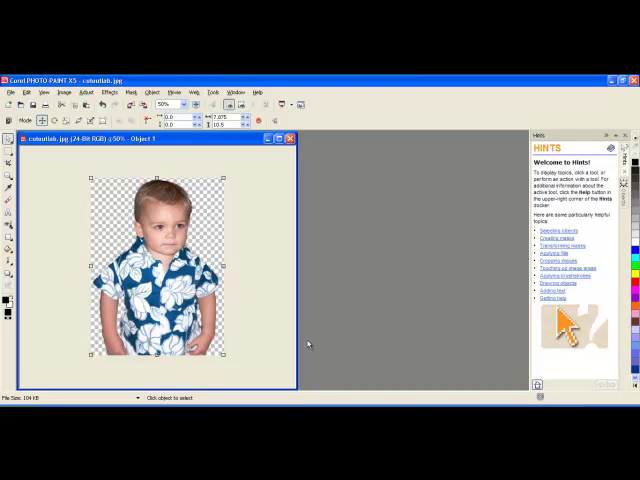